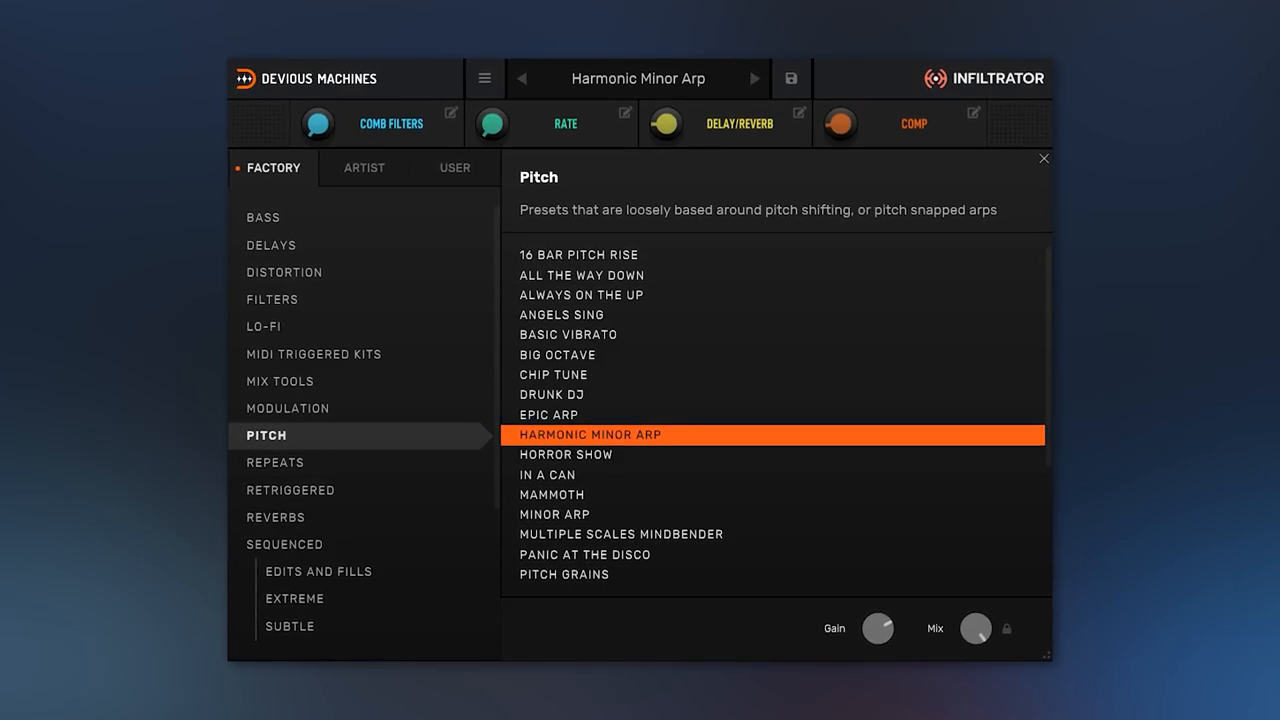
- Pick Harmonic Minor Arp from Infiltrator's Pitch presets
{"action": "left_click", "coordinate": [555, 514]}
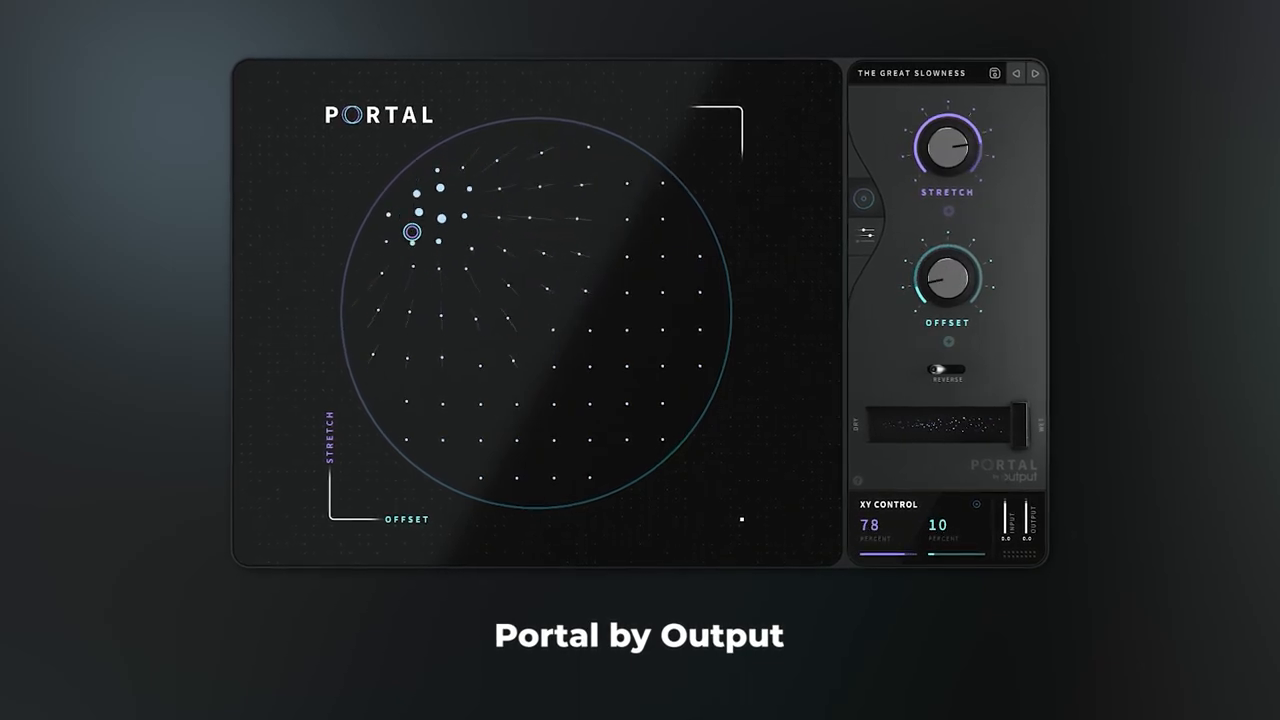
- Sweep Portal's XY pad stretch and offset point, then load the Grain Maker preset
{"action": "left_click_drag", "start_coordinate": [411, 231], "coordinate": [618, 170]}
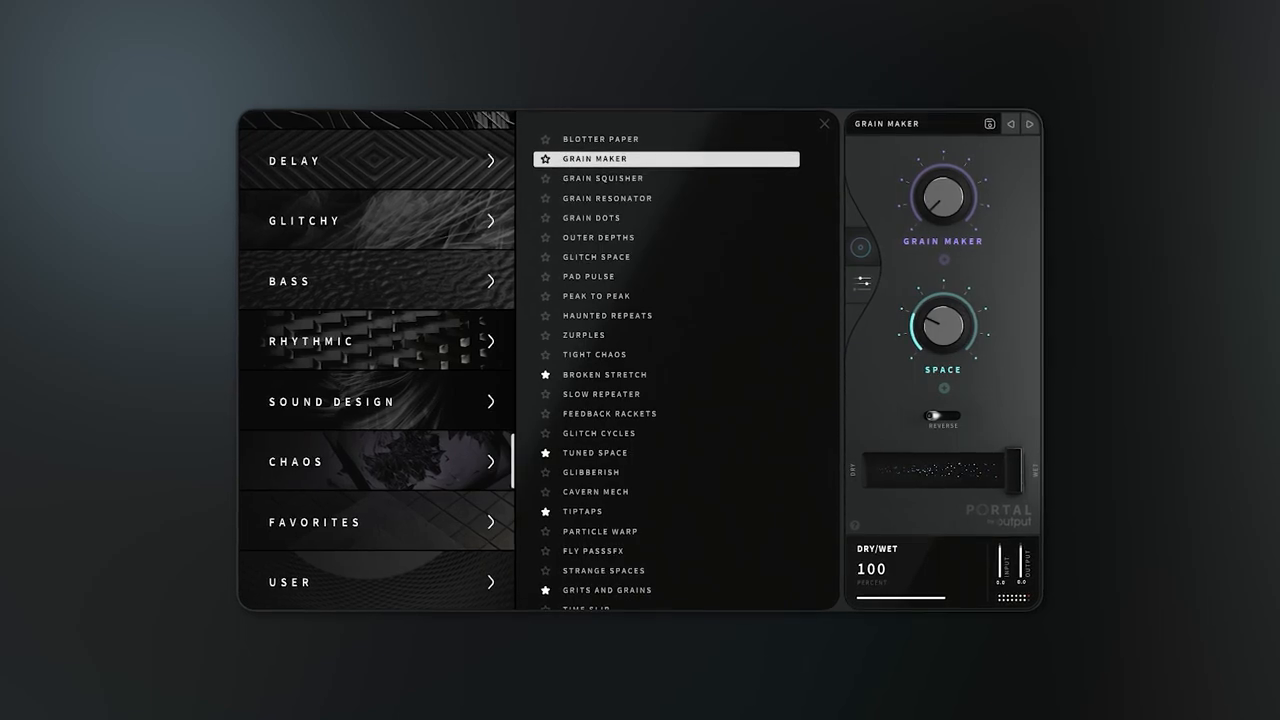
{"action": "left_click", "coordinate": [582, 511]}
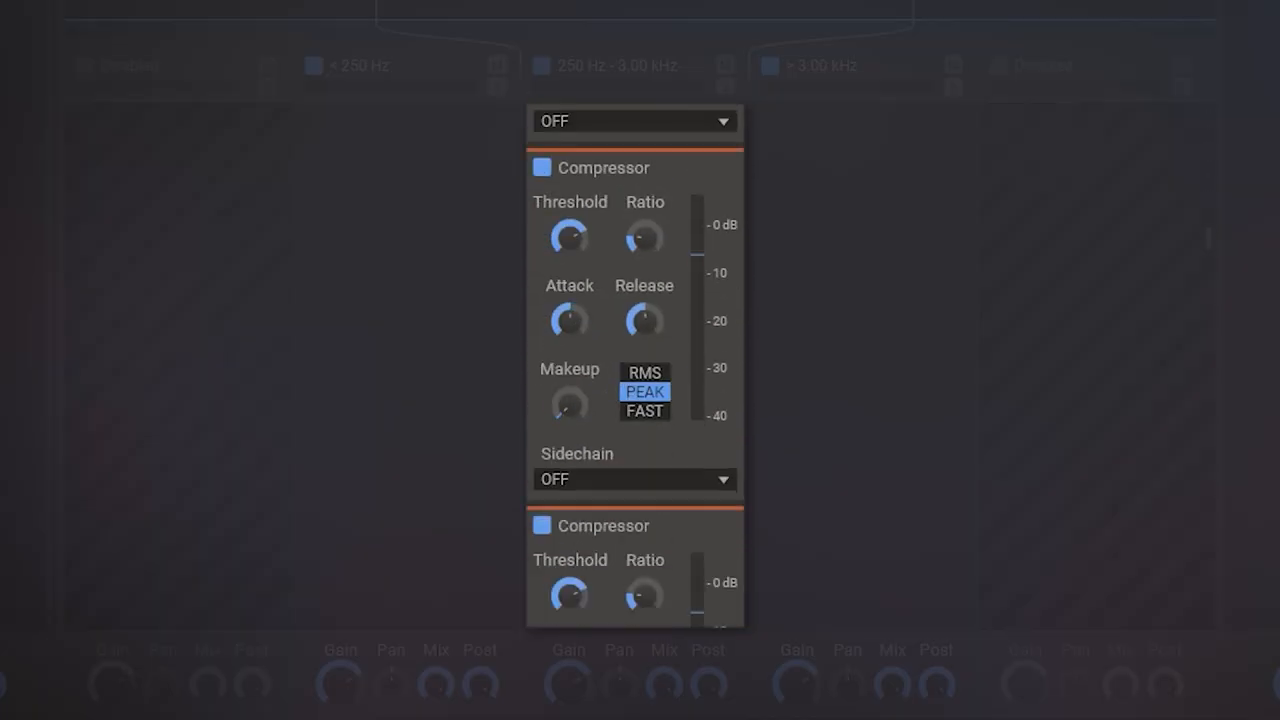
- Inspect Multipass's ENV 1 and PITCH modulators, then add a Ladder Filter above 3.00 kHz
{"action": "scroll", "scroll_direction": "down", "scroll_amount": 3}
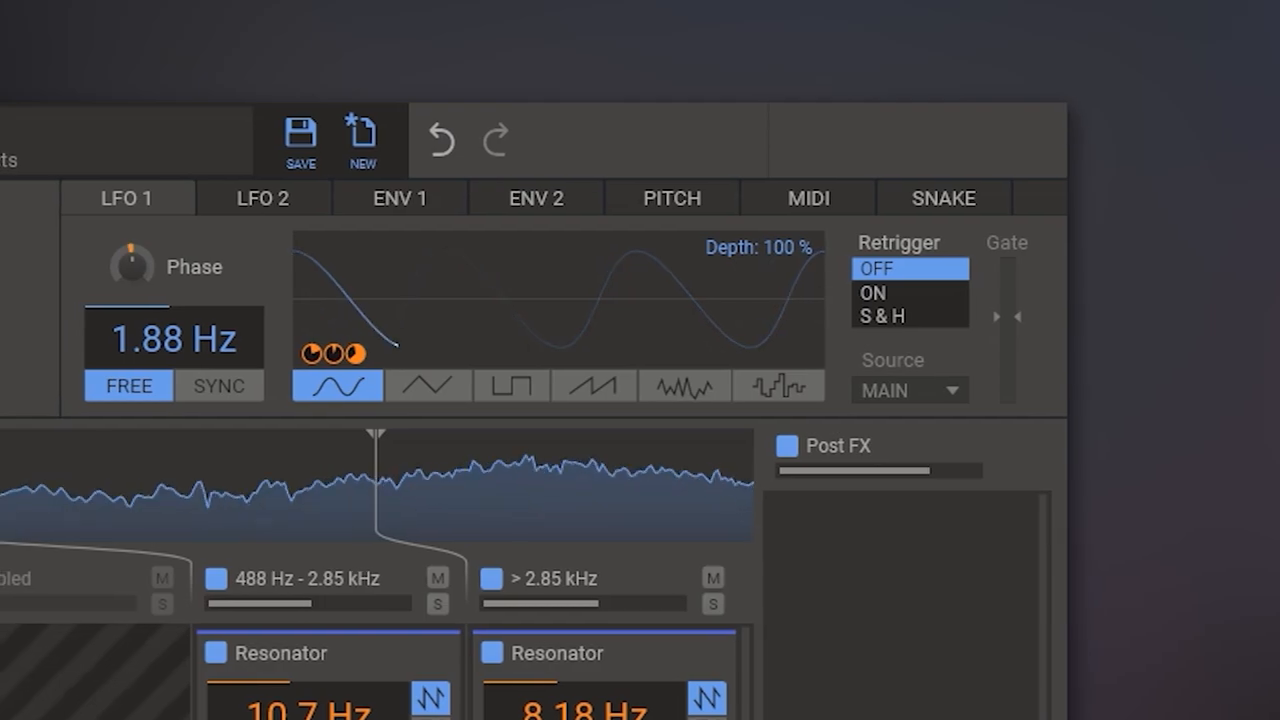
{"action": "left_click", "coordinate": [400, 197]}
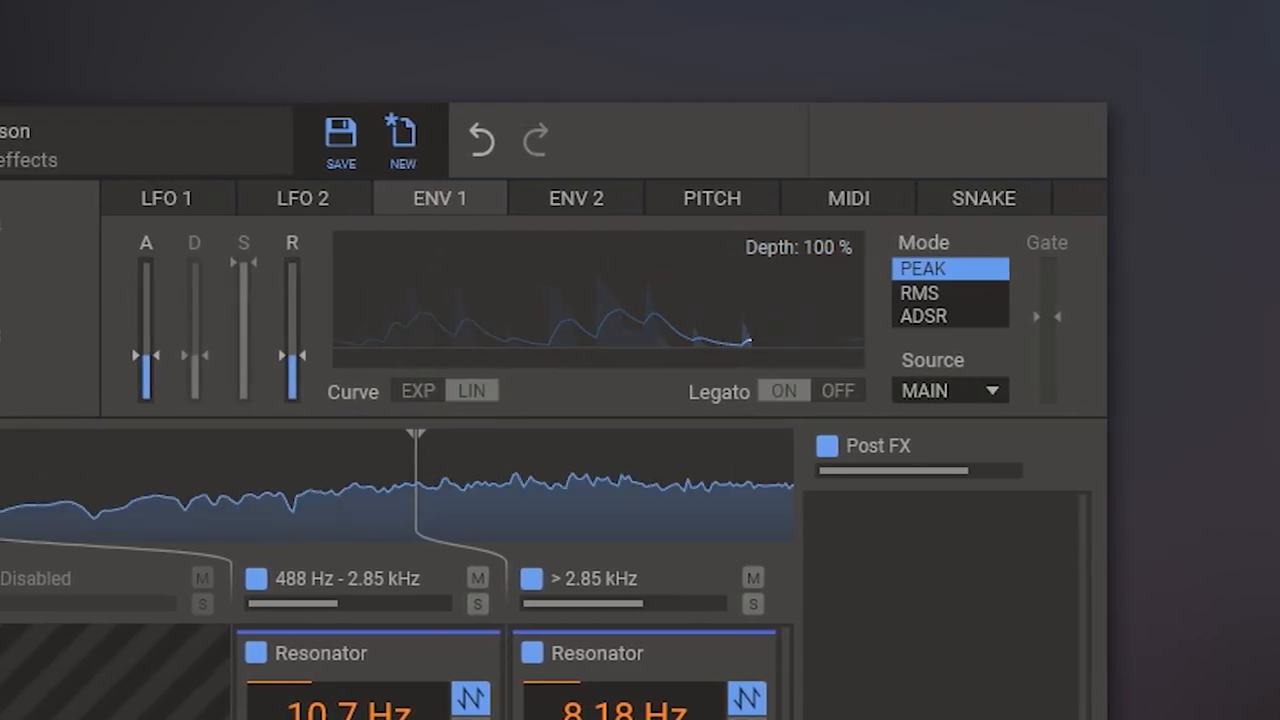
{"action": "left_click", "coordinate": [712, 197]}
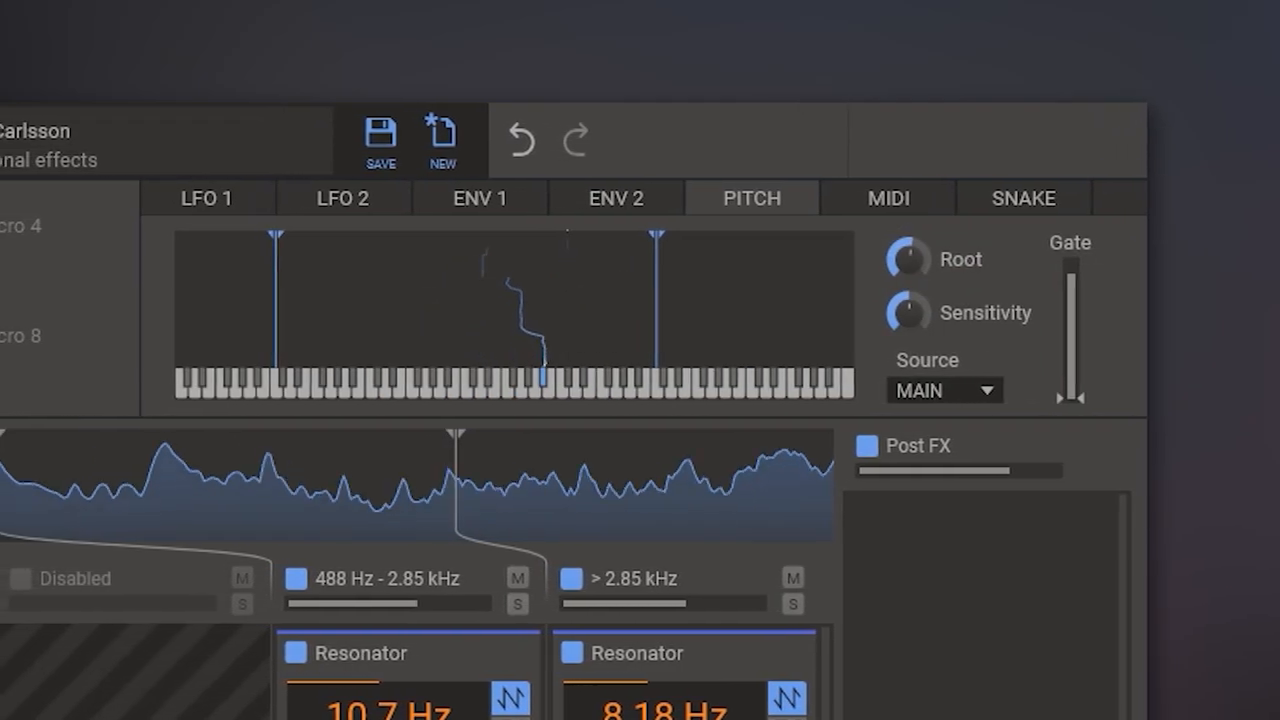
{"action": "left_click", "coordinate": [258, 127]}
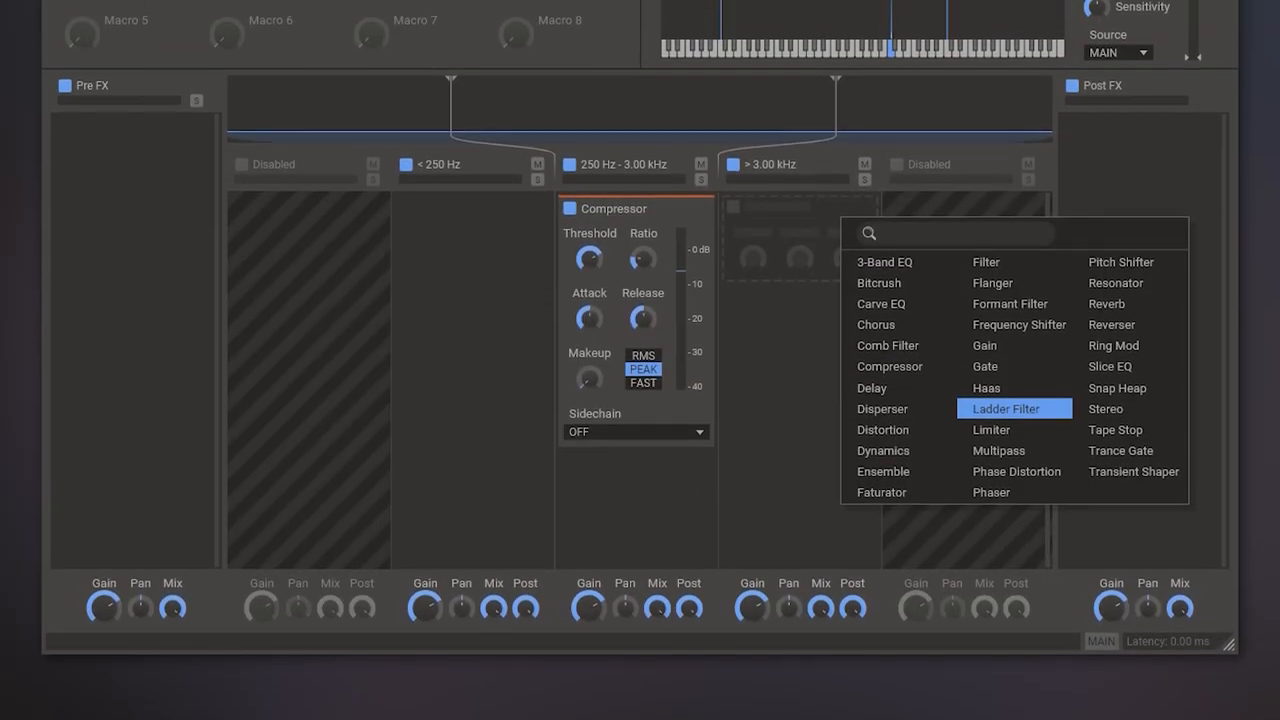
{"action": "left_click", "coordinate": [1004, 408]}
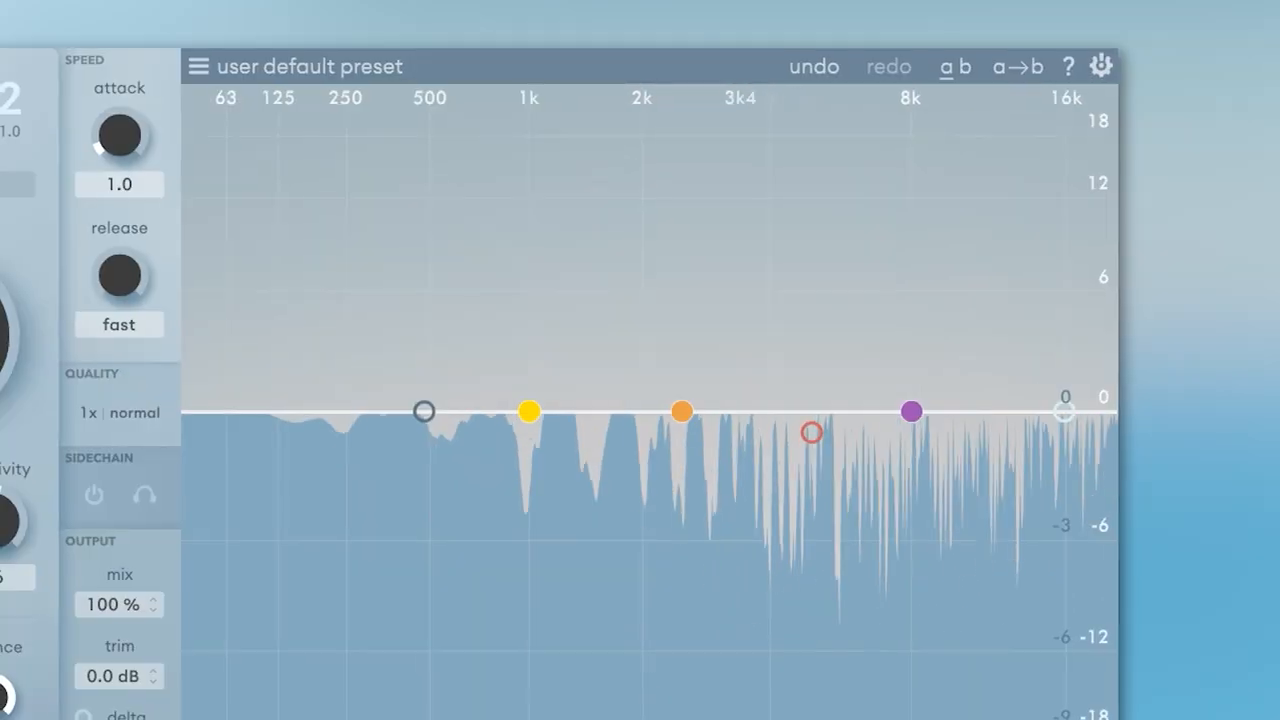
- Drag one Soothe 2 band node to change suppression depth at that frequency
{"action": "left_click_drag", "start_coordinate": [682, 411], "coordinate": [742, 260]}
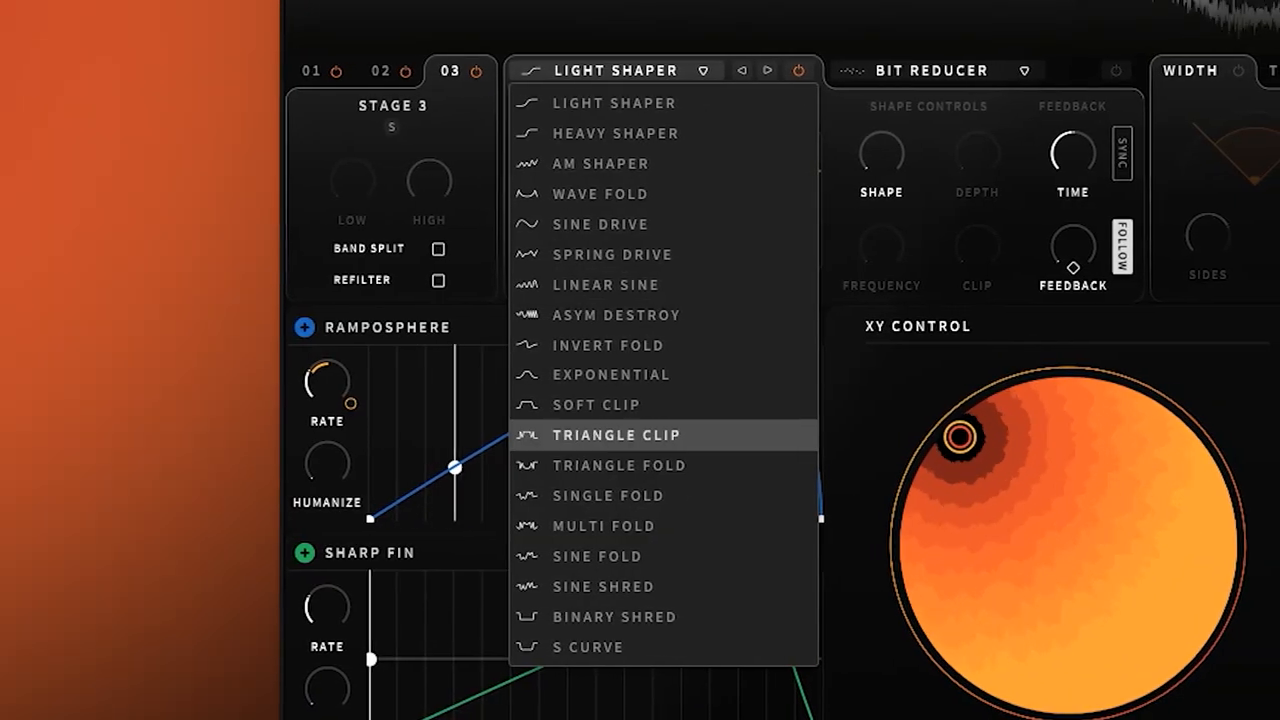
- Browse stage 3 shaper and effect options, then load the Bass preset Hype Synth
{"action": "left_click", "coordinate": [601, 194]}
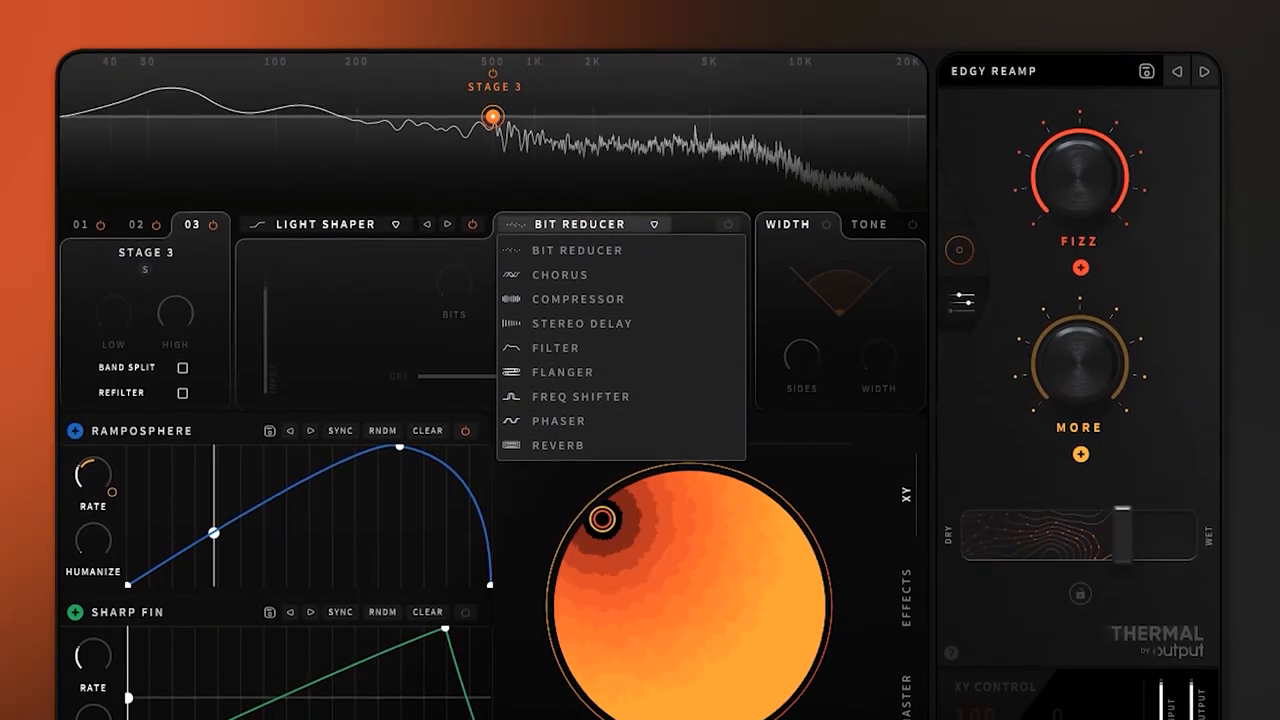
{"action": "left_click", "coordinate": [556, 347]}
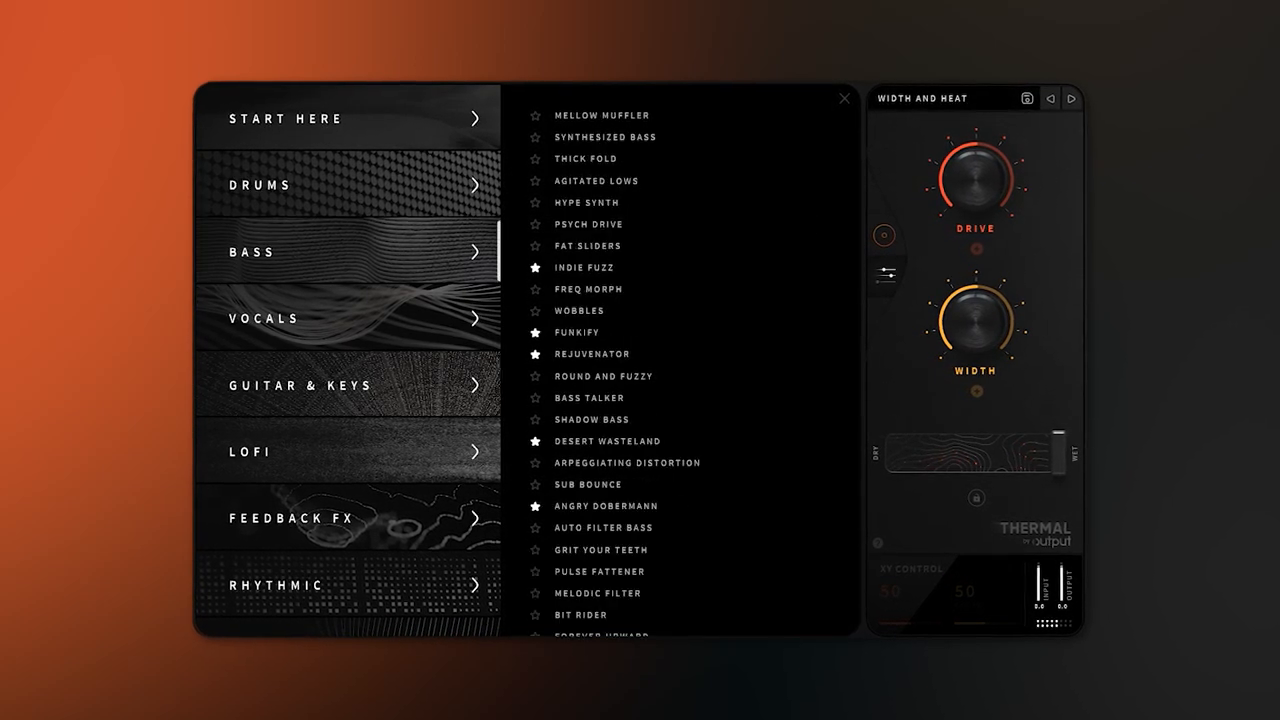
{"action": "left_click", "coordinate": [602, 202]}
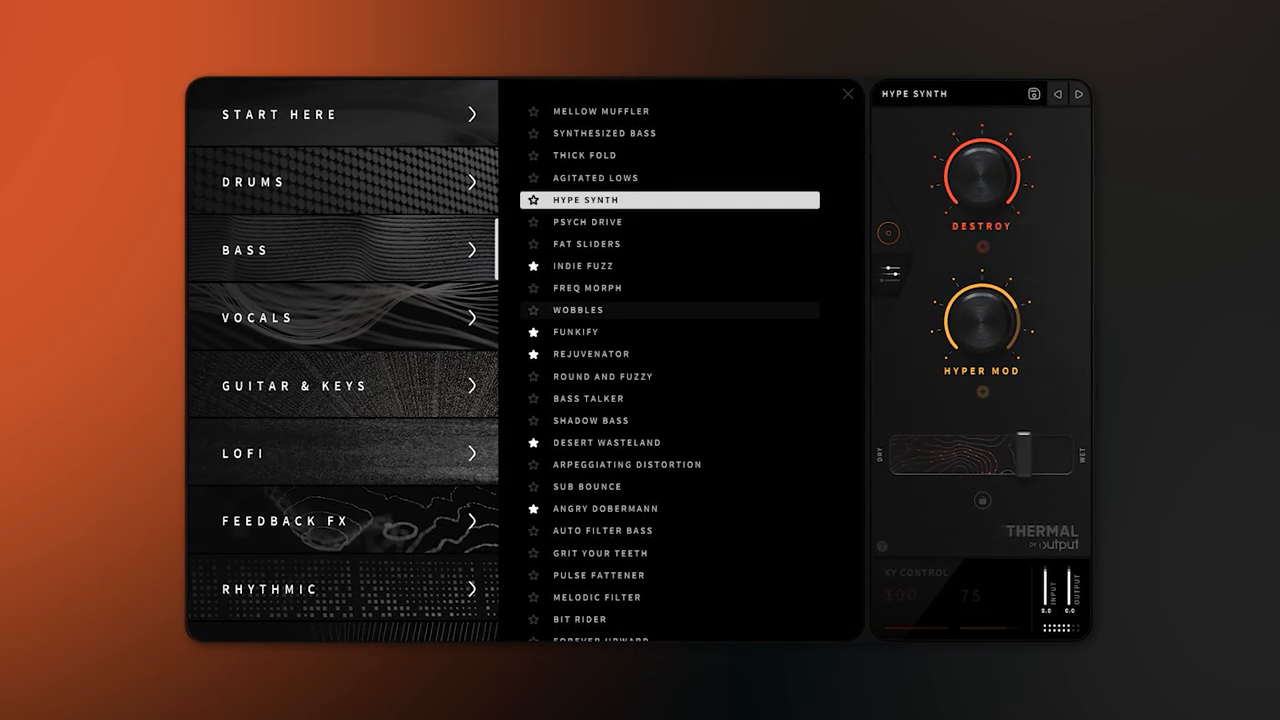
{"action": "left_click", "coordinate": [604, 508]}
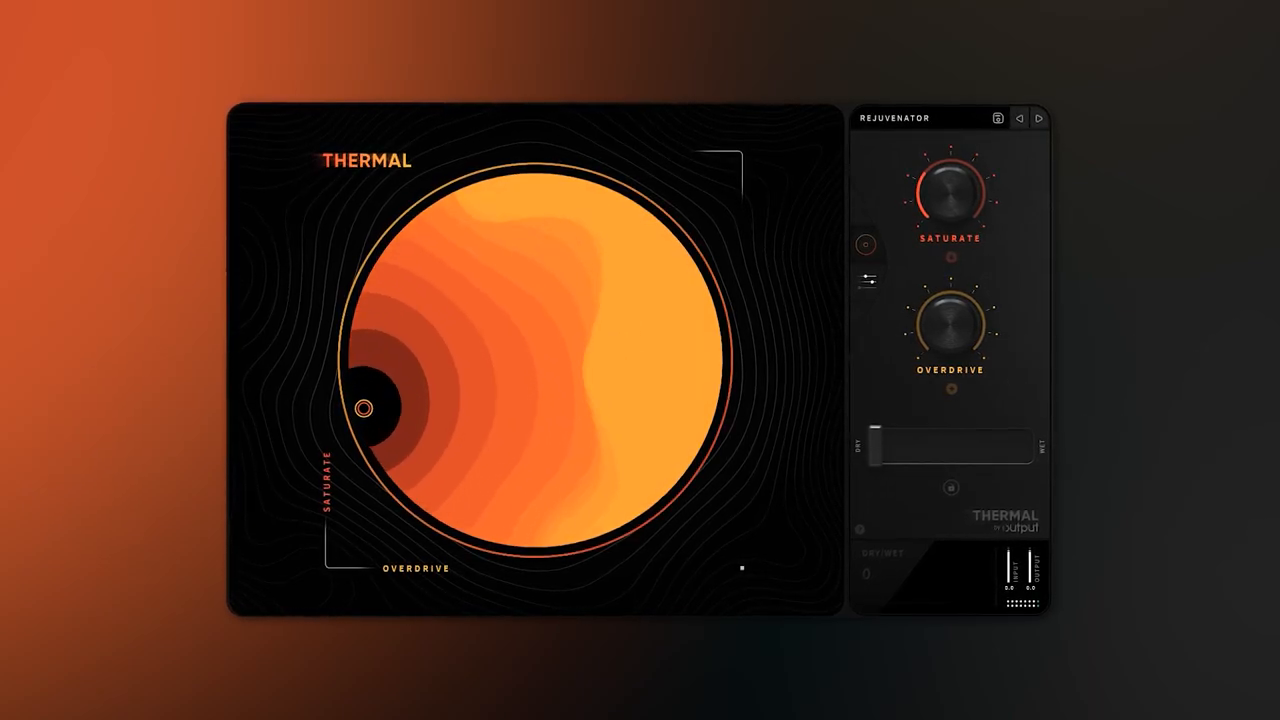
- Move Rejuvenator's XY pad point and set its Dry/Wet mix to about 20 percent
{"action": "left_click_drag", "start_coordinate": [875, 445], "coordinate": [960, 445]}
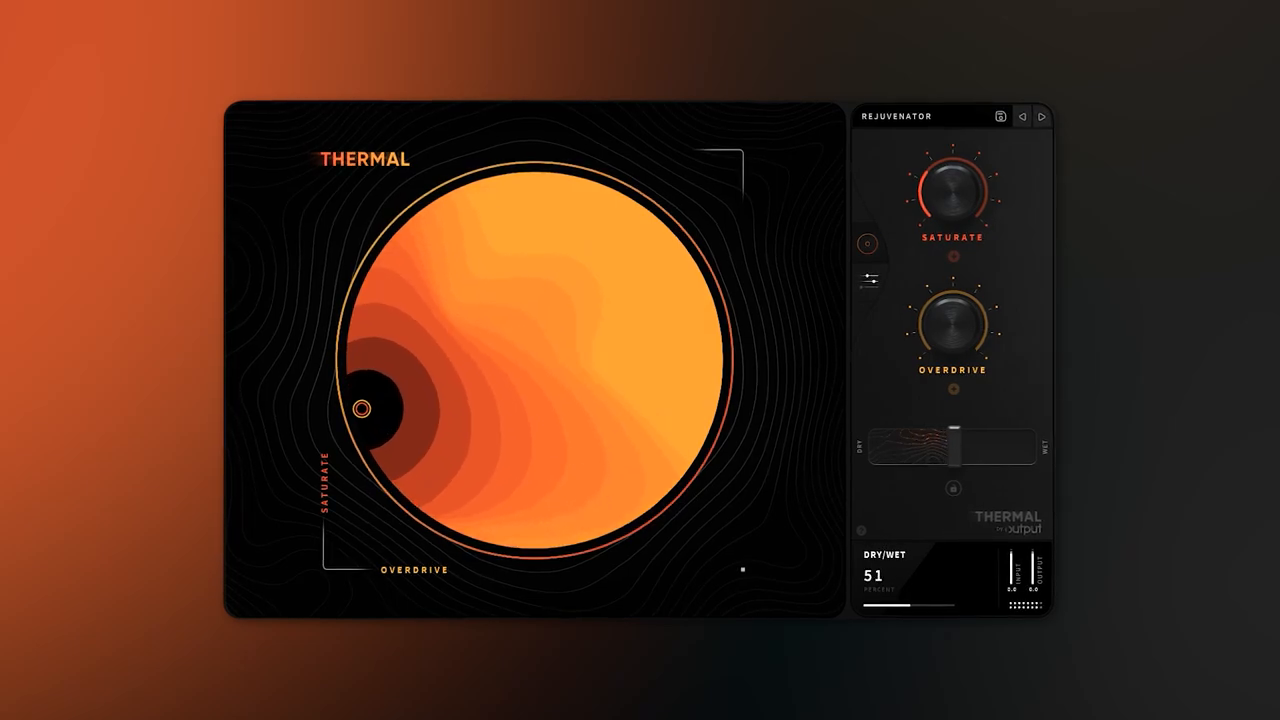
{"action": "left_click_drag", "start_coordinate": [965, 454], "coordinate": [985, 454]}
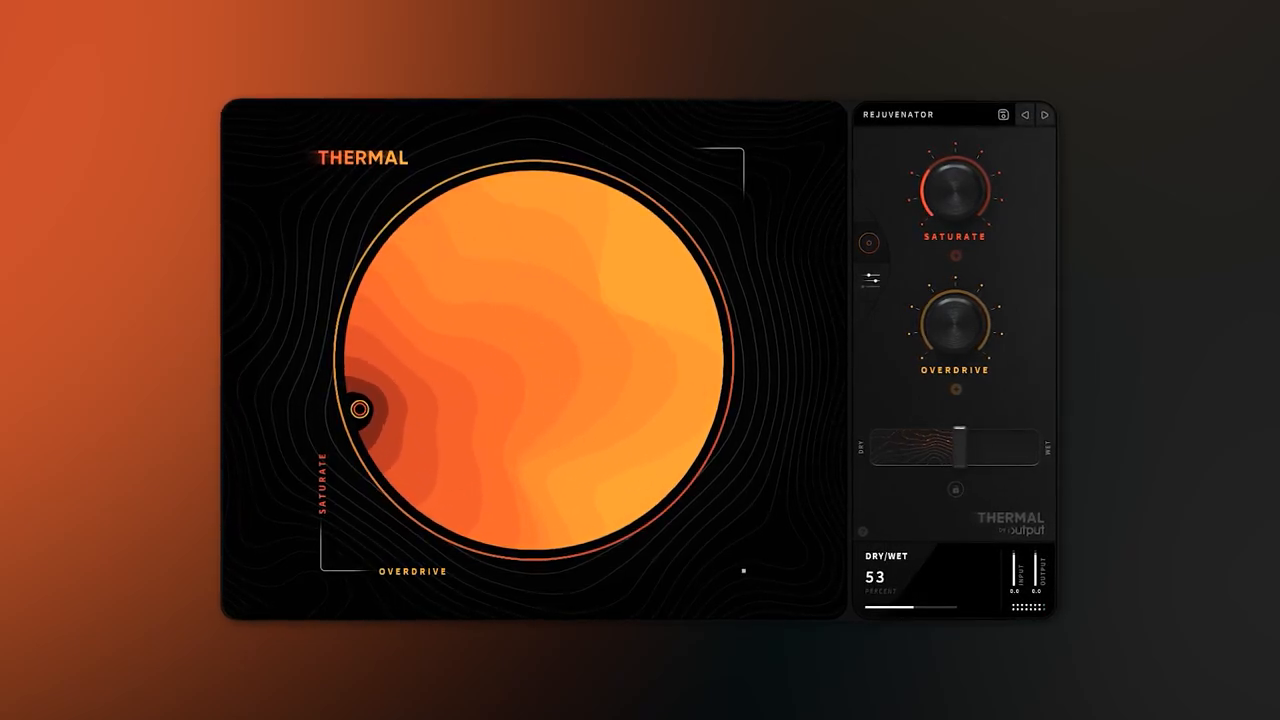
{"action": "left_click_drag", "start_coordinate": [360, 408], "coordinate": [540, 428]}
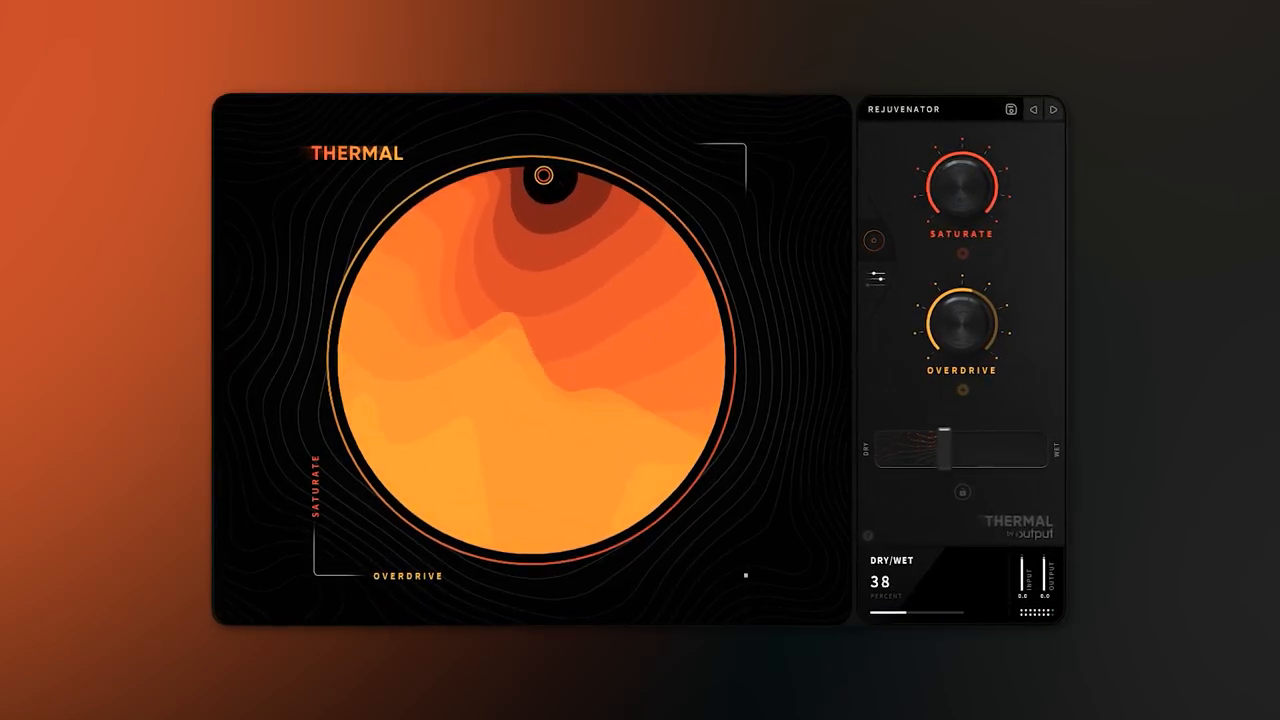
{"action": "left_click_drag", "start_coordinate": [965, 450], "coordinate": [915, 450]}
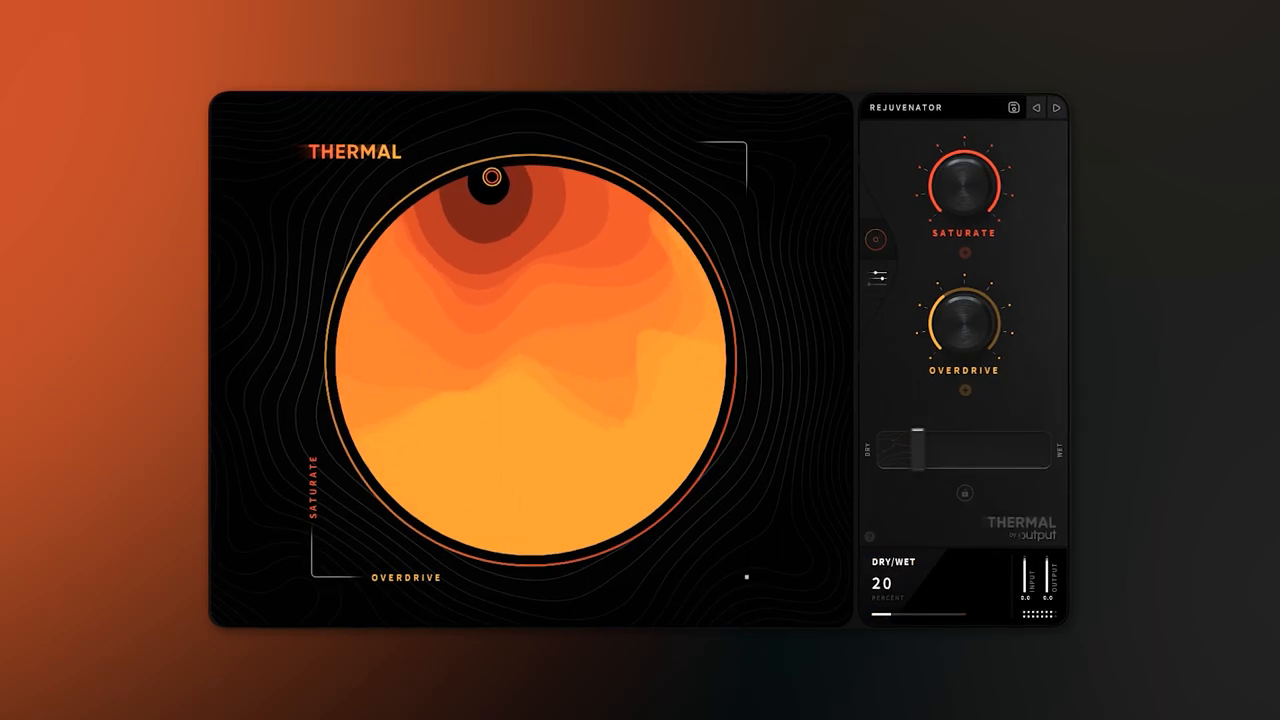
- Switch to Club Clipper, place the XY point along the bottom, and go fully wet
{"action": "left_click_drag", "start_coordinate": [487, 181], "coordinate": [480, 389]}
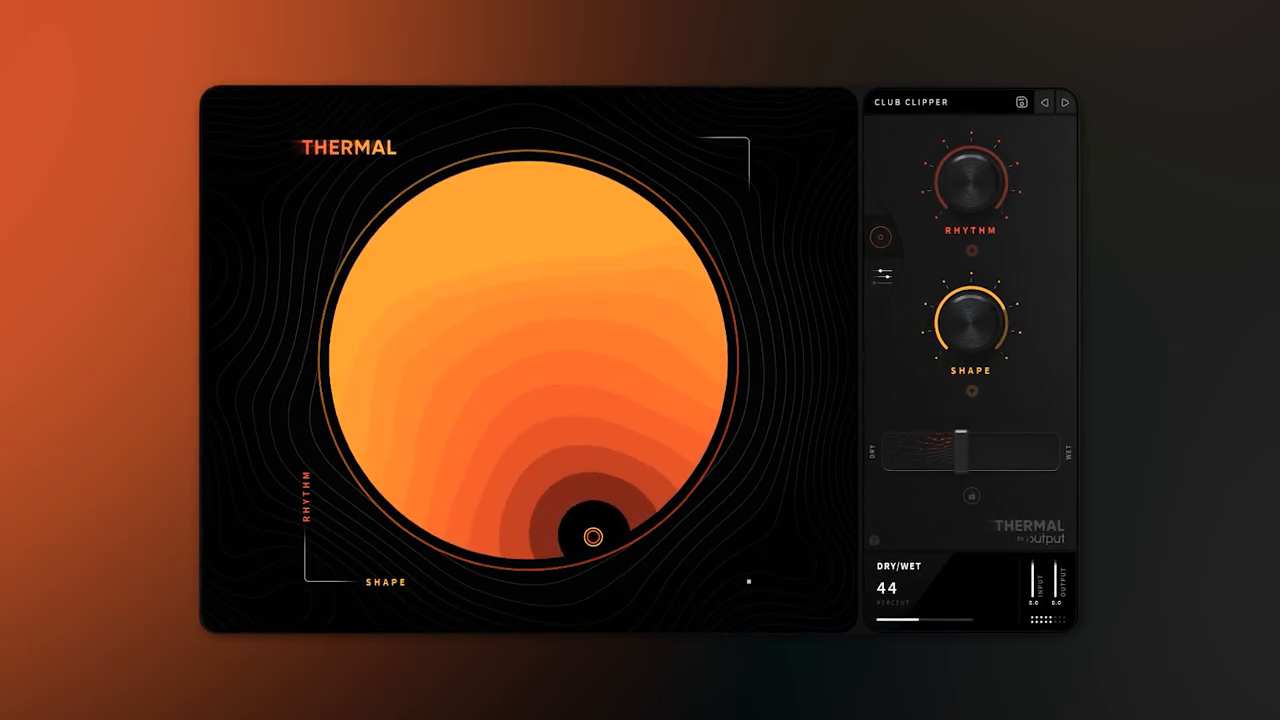
{"action": "left_click_drag", "start_coordinate": [972, 452], "coordinate": [1020, 452]}
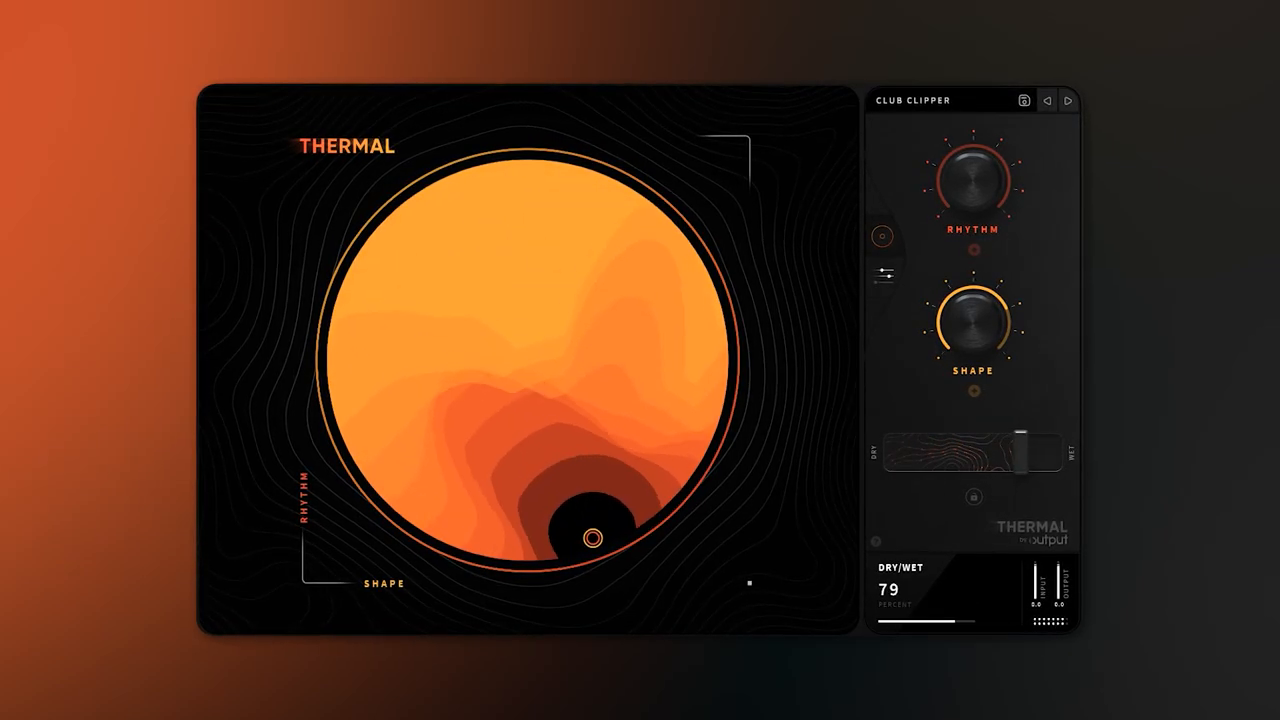
{"action": "left_click_drag", "start_coordinate": [1040, 450], "coordinate": [1030, 450]}
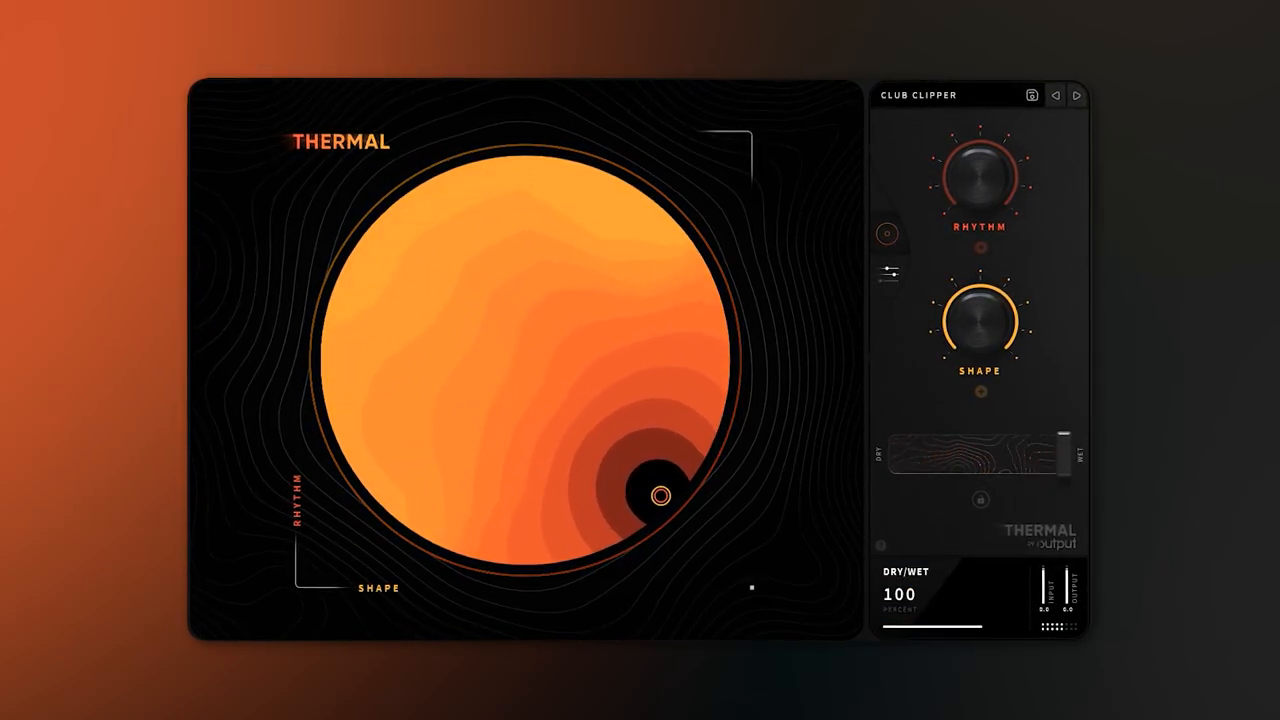
{"action": "left_click_drag", "start_coordinate": [660, 497], "coordinate": [705, 318]}
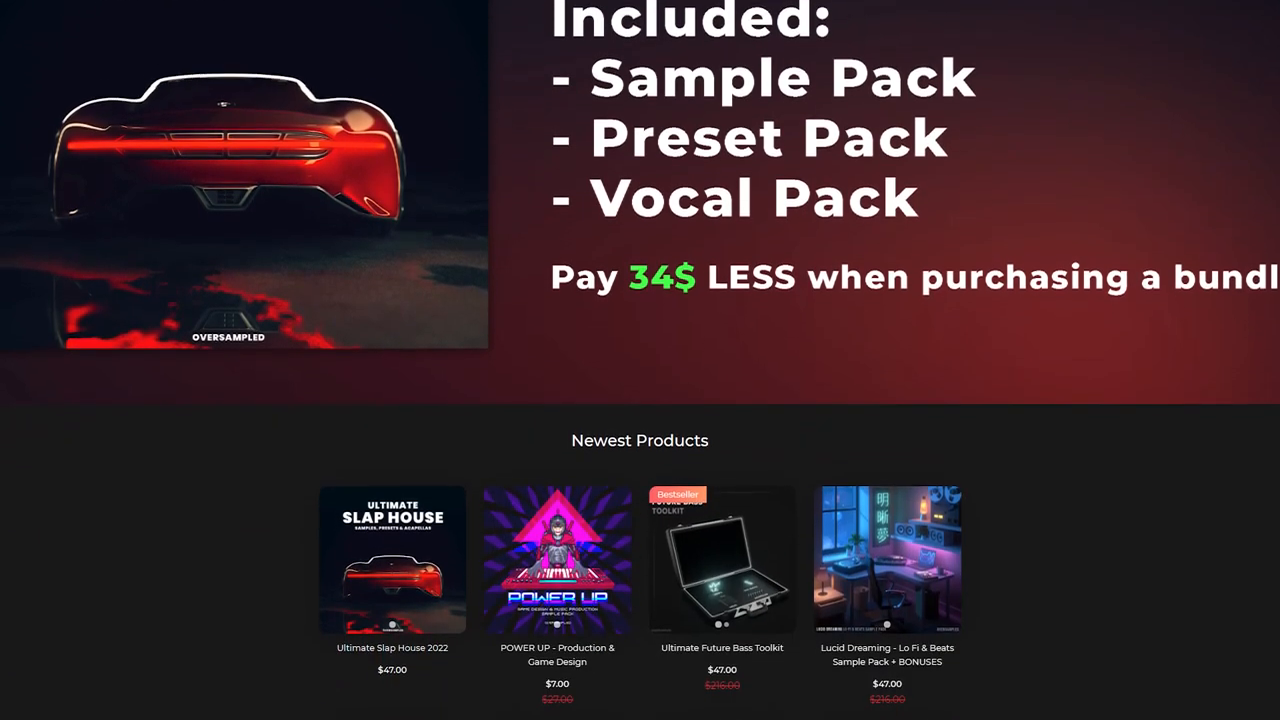
- Scroll the Oversampled store past Newest Products to the Pancz and OCS-45 listings
{"action": "scroll", "scroll_direction": "down", "scroll_amount": 3}
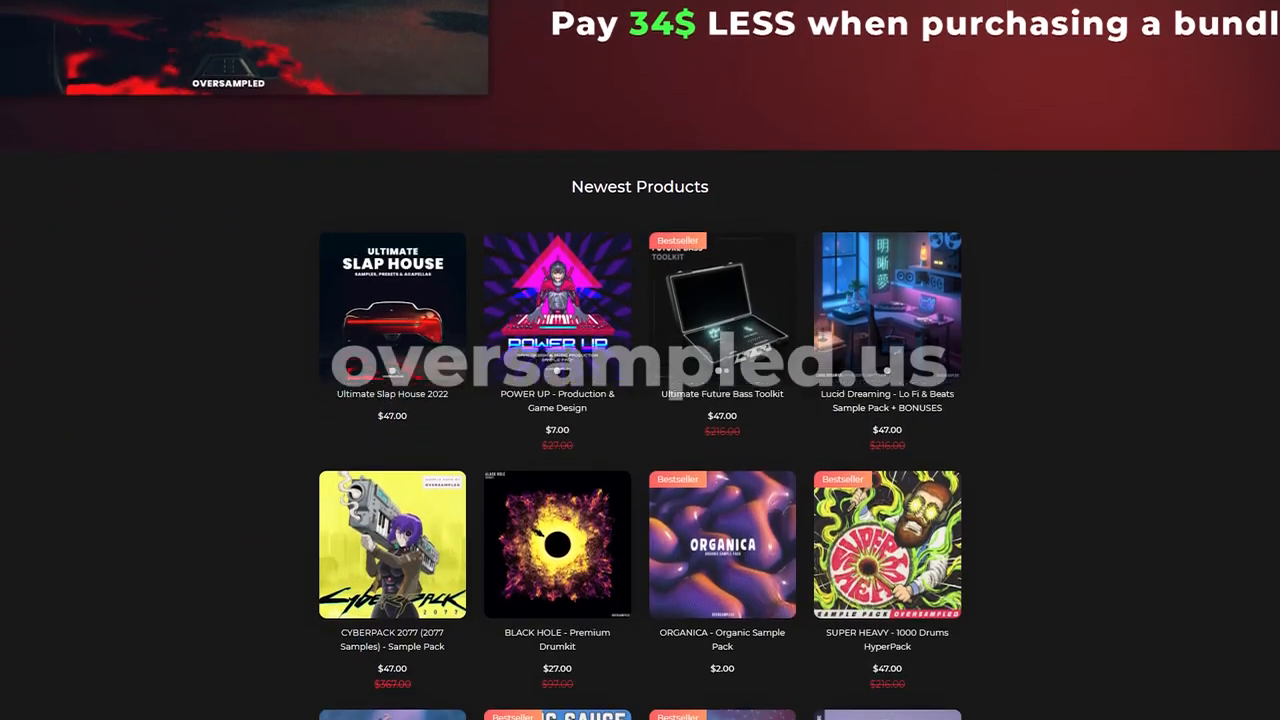
{"action": "scroll", "scroll_direction": "down", "scroll_amount": 3}
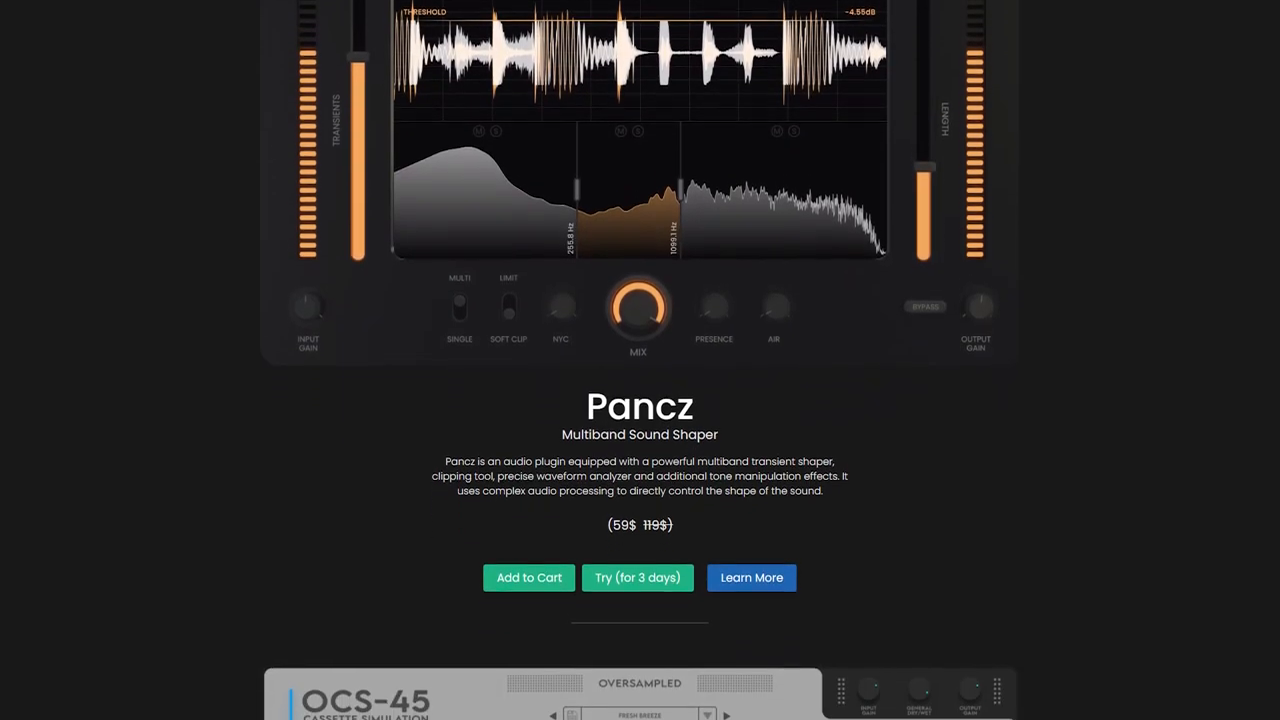
{"action": "scroll", "scroll_direction": "down", "scroll_amount": 3}
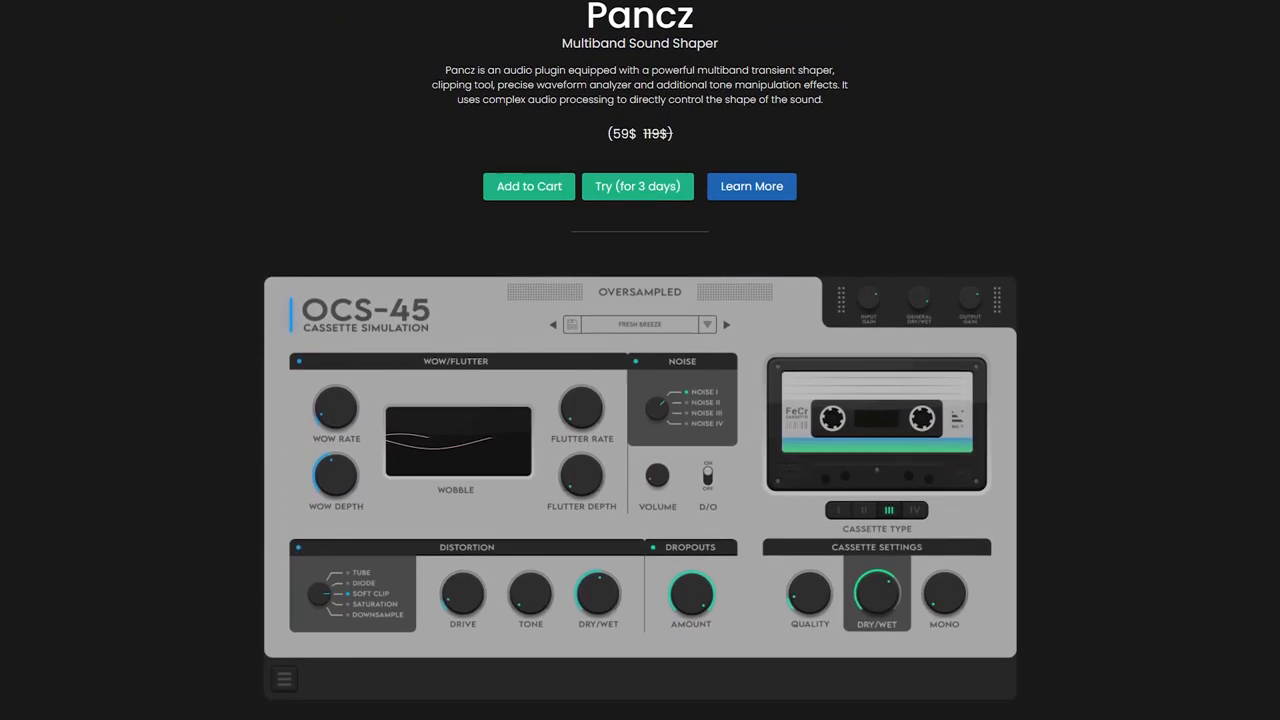